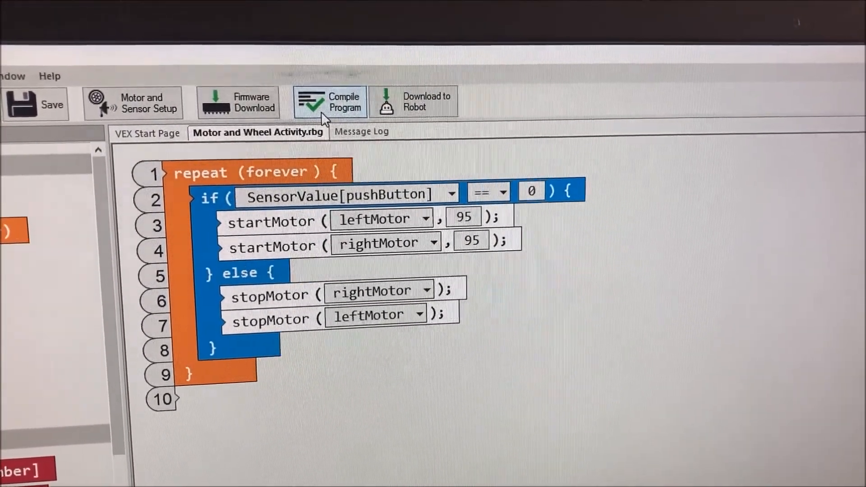
# Step: Compile the forever-loop program that runs both motors at 95 while pushButton reads 0
pyautogui.click(413, 103)
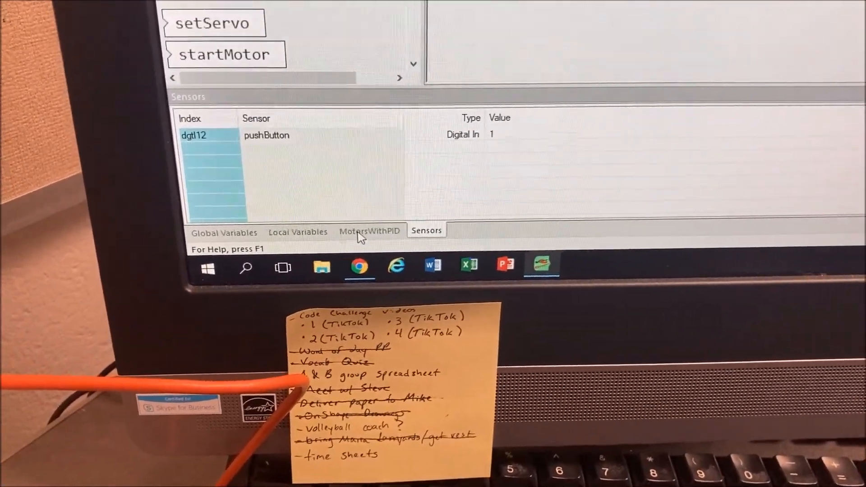
# Step: Download the compiled program to the VEX robot and start it from Program Debug
pyautogui.click(370, 231)
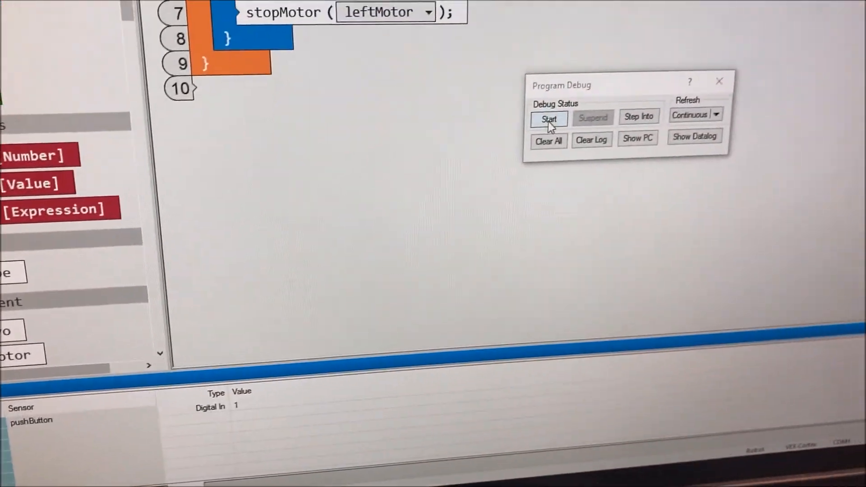
pyautogui.click(548, 119)
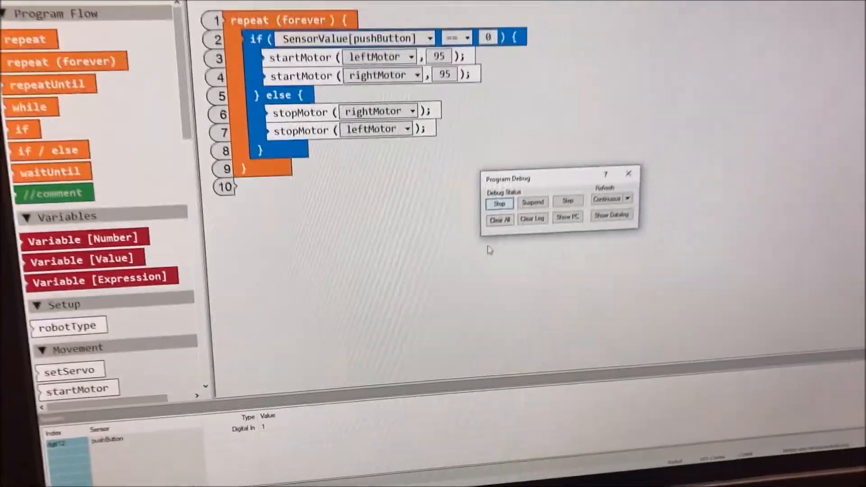